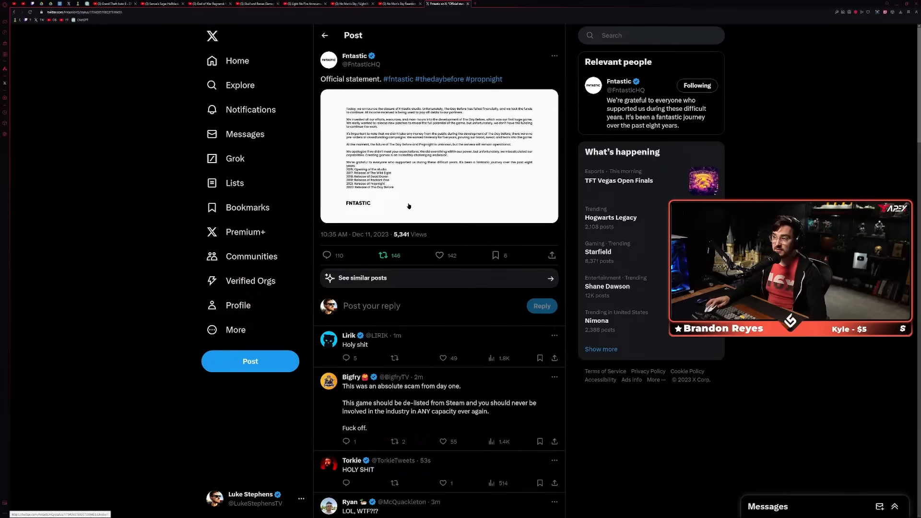
pyautogui.moveTo(354, 55)
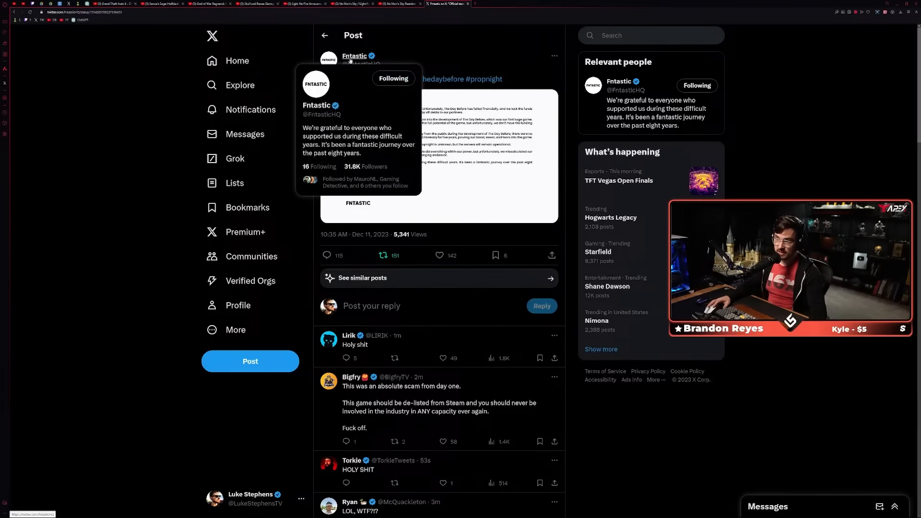
# Open the image attached to Fntastic's closure post in the full-size viewer.
pyautogui.click(439, 155)
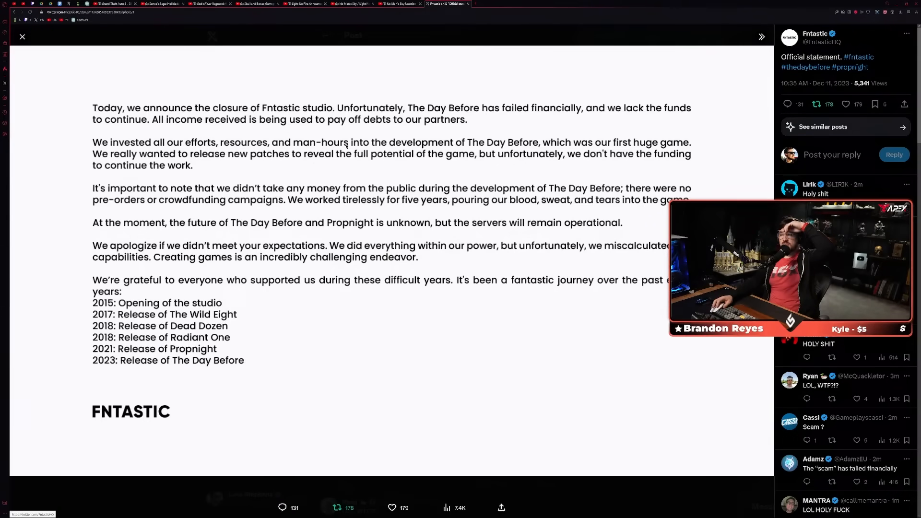
pyautogui.click(336, 507)
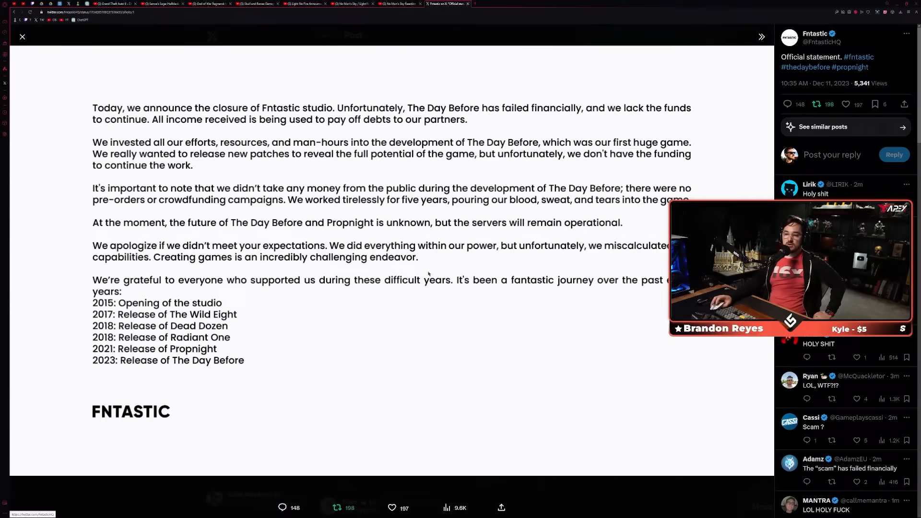
pyautogui.moveTo(246, 263)
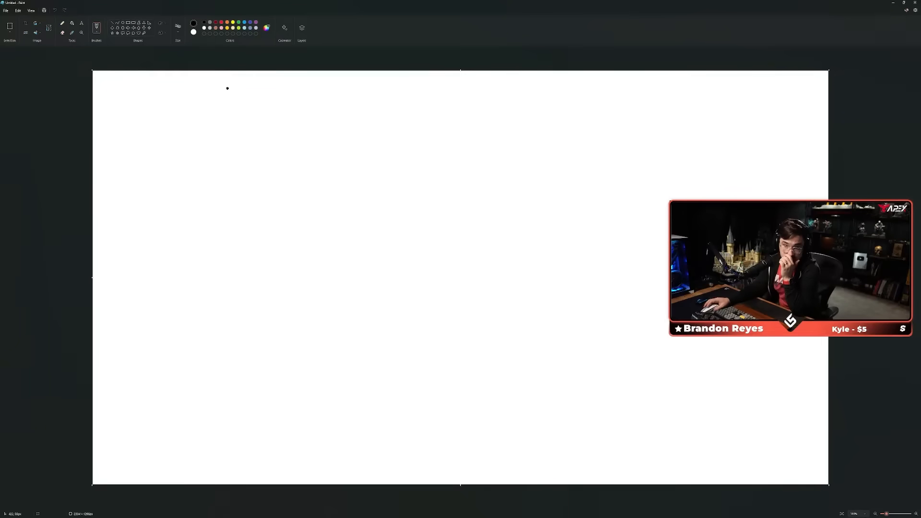
# Freehand-write $40 at top left, then $27 below it with a rightward arrow.
pyautogui.moveTo(176, 120); pyautogui.dragTo(159, 183)
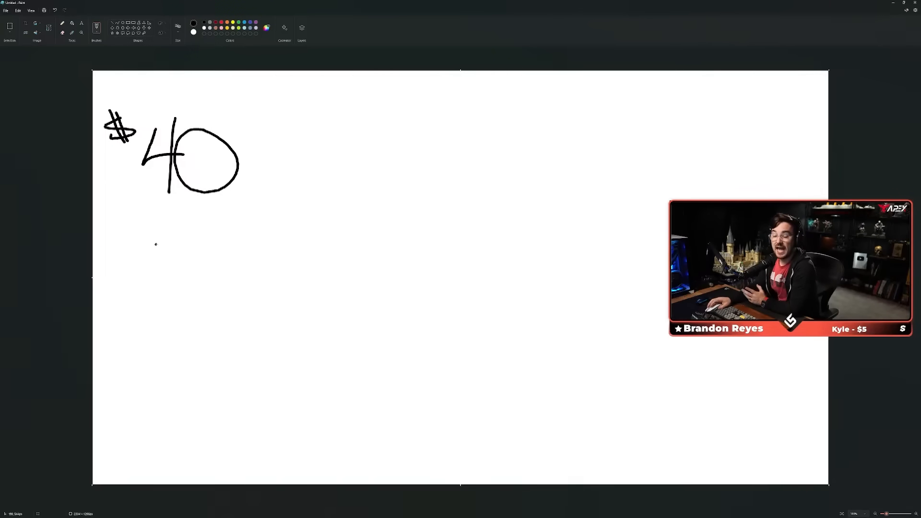
pyautogui.moveTo(159, 229); pyautogui.dragTo(158, 259)
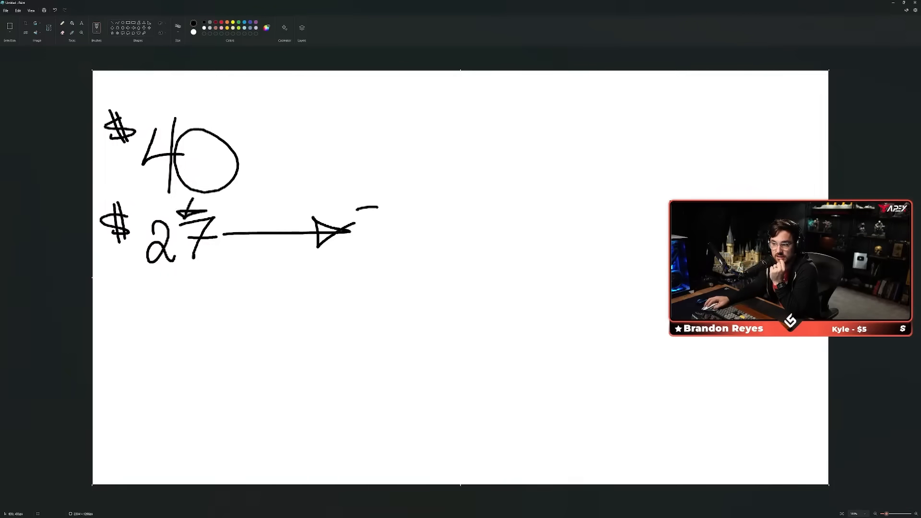
# Write $13 at the arrow tip, then undo both the $13 and the arrow.
pyautogui.moveTo(361, 212); pyautogui.dragTo(373, 235)
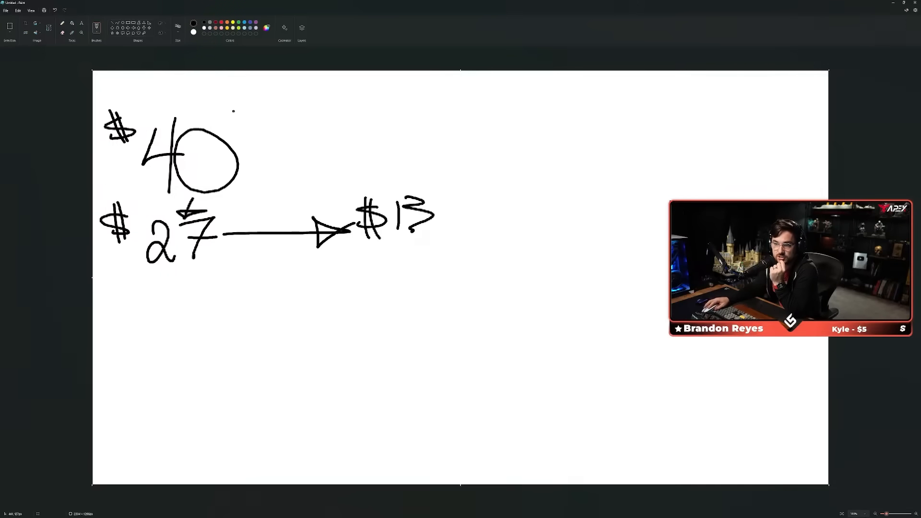
pyautogui.moveTo(320, 161); pyautogui.dragTo(255, 168)
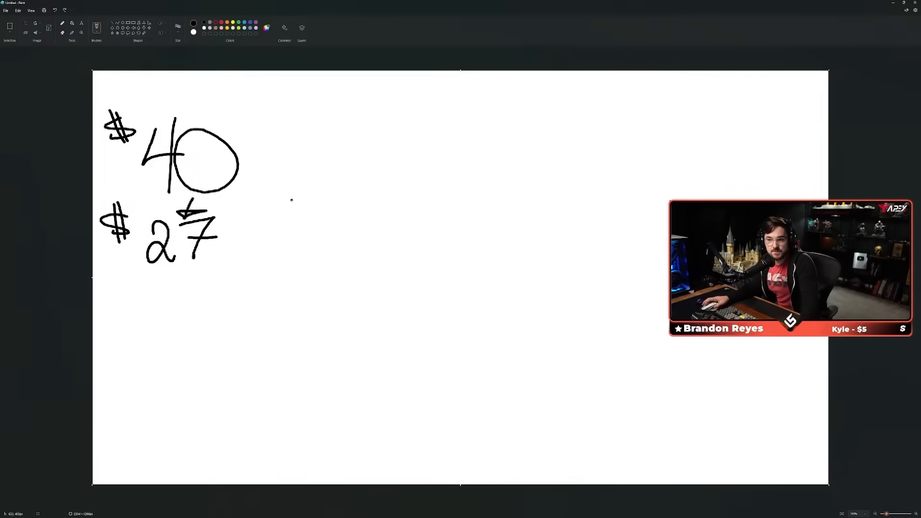
pyautogui.moveTo(275, 227)
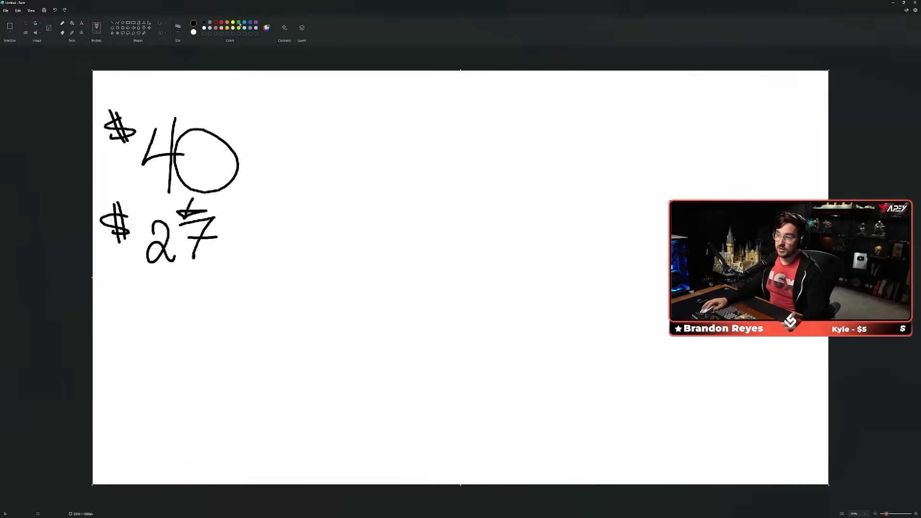
# Write a green $40 near the top centre and a dark red 13 beneath it.
pyautogui.moveTo(469, 109); pyautogui.dragTo(546, 156)
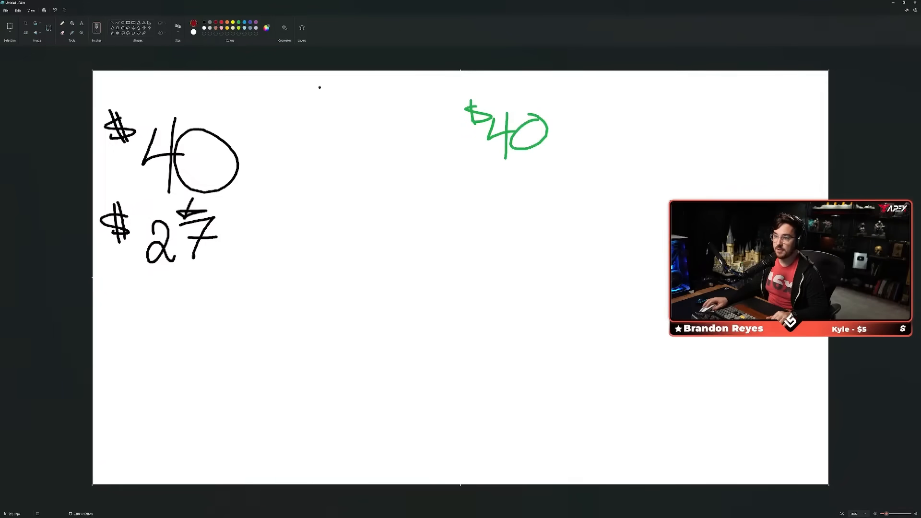
pyautogui.click(508, 178)
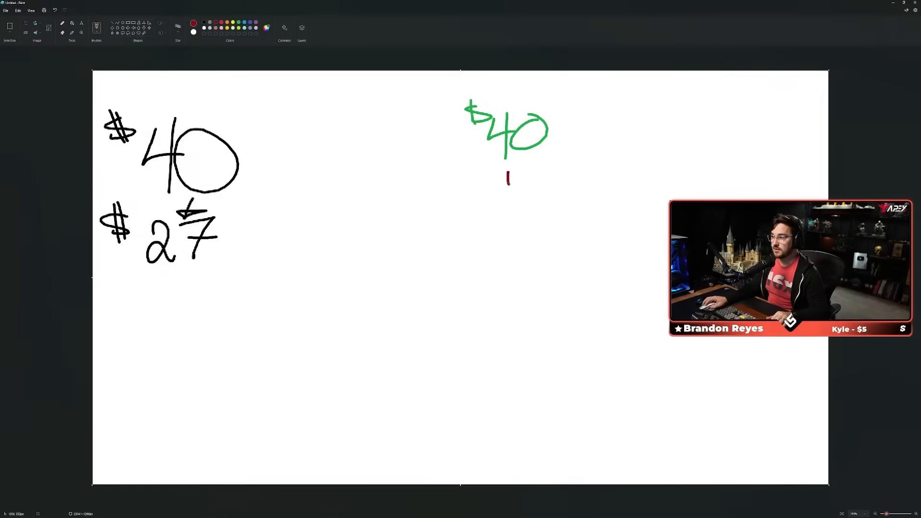
pyautogui.moveTo(503, 173); pyautogui.dragTo(534, 190)
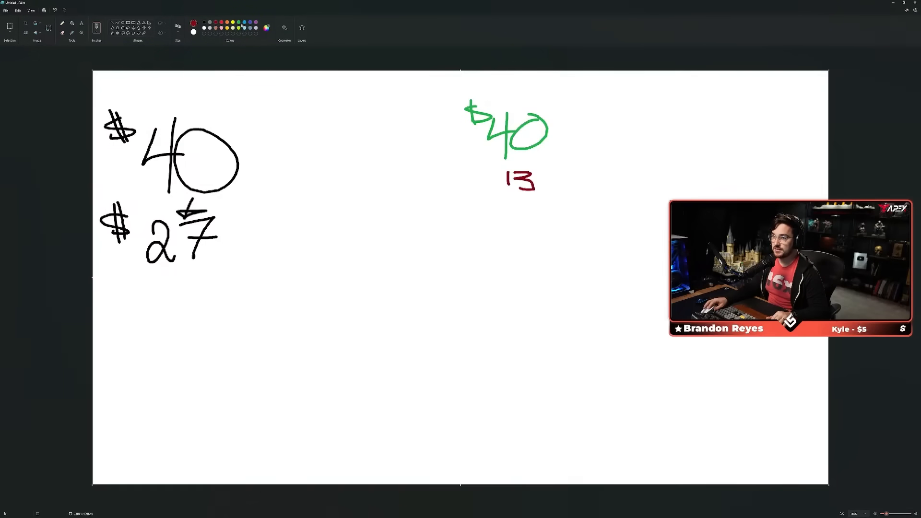
# Write a green 27 below the 13 and draw arrows linking the amounts.
pyautogui.moveTo(497, 203); pyautogui.dragTo(523, 226)
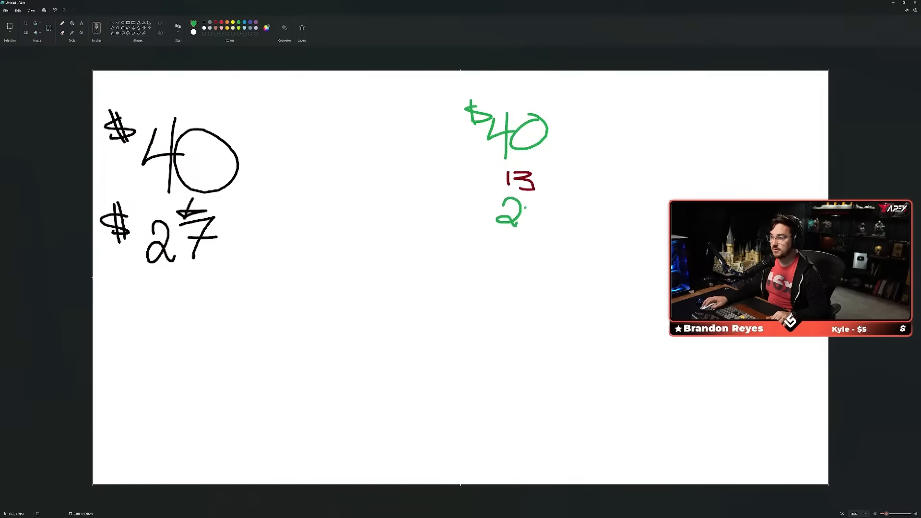
pyautogui.moveTo(528, 209); pyautogui.dragTo(540, 223)
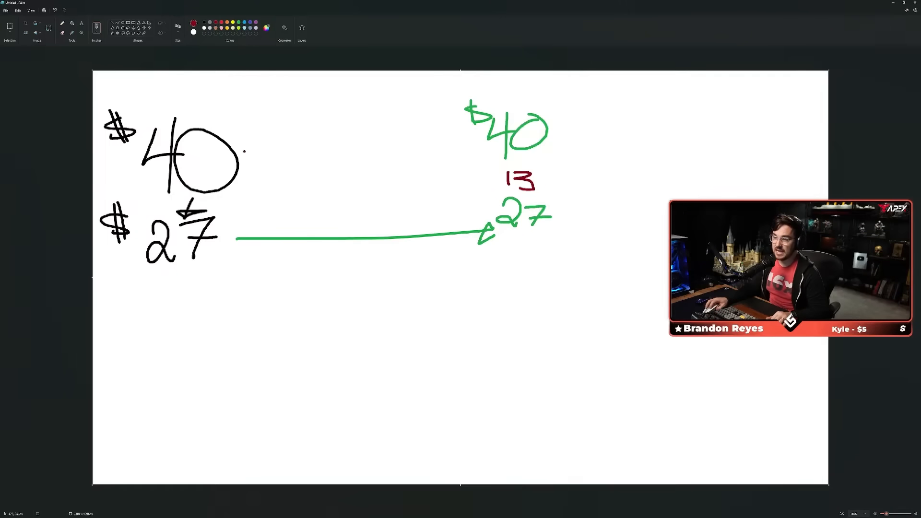
pyautogui.moveTo(250, 177); pyautogui.dragTo(352, 352)
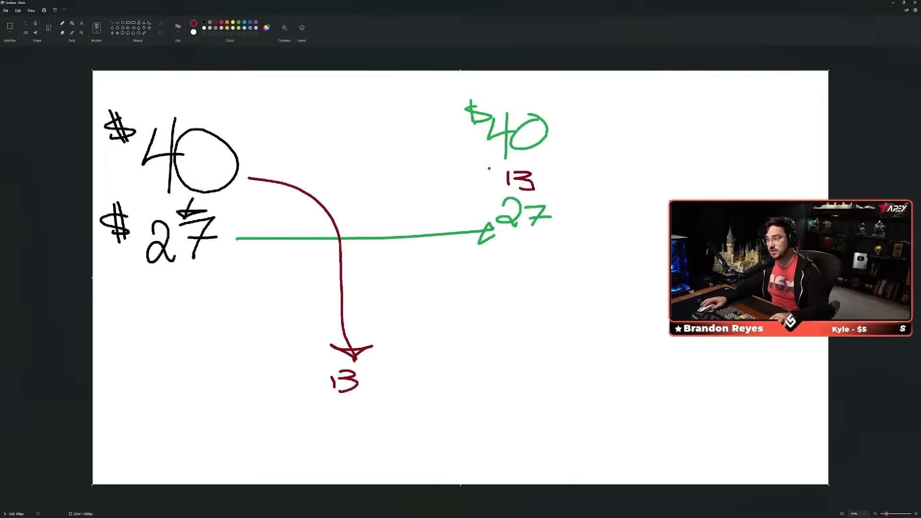
pyautogui.moveTo(487, 170); pyautogui.dragTo(546, 188)
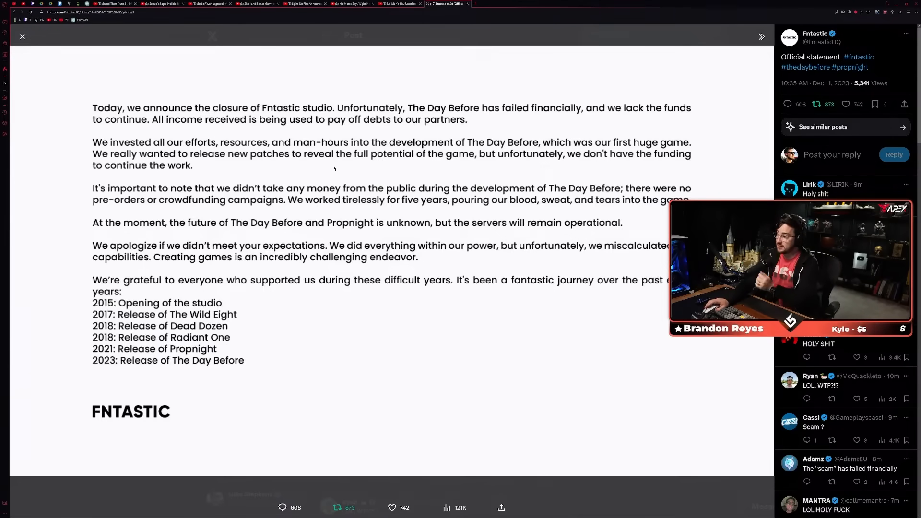
# Scroll the replies and close the enlarged closure statement image.
pyautogui.scroll(-3)
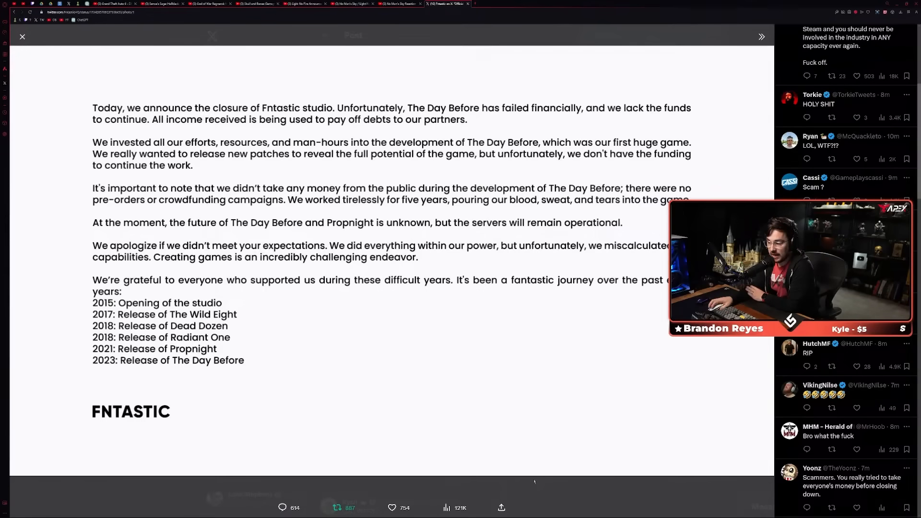
pyautogui.click(23, 36)
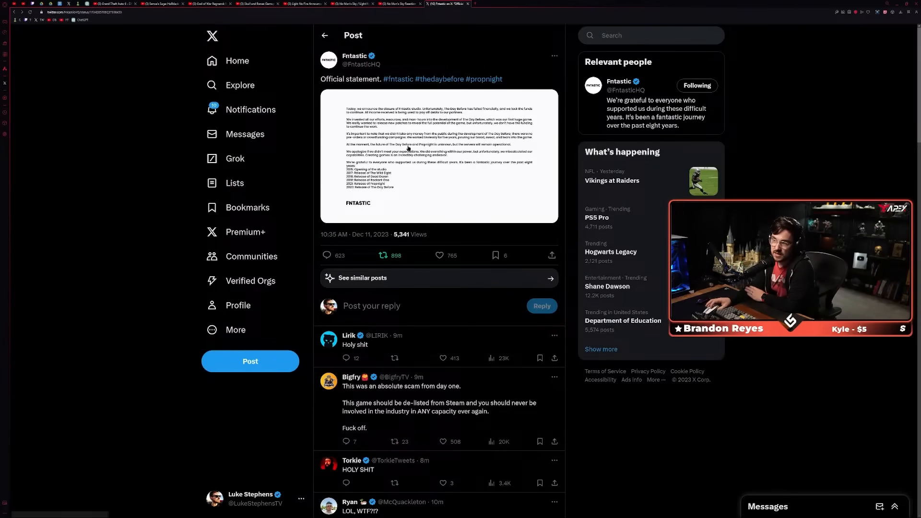
pyautogui.click(353, 55)
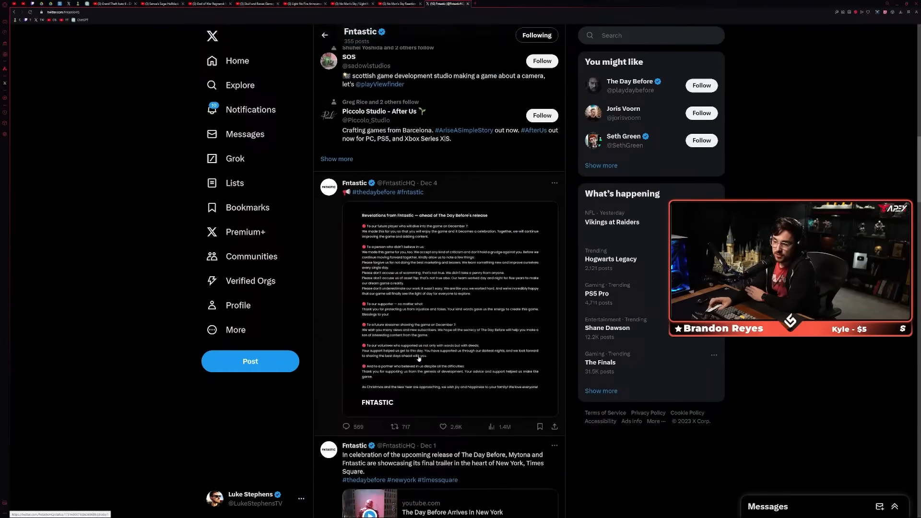
pyautogui.scroll(-3)
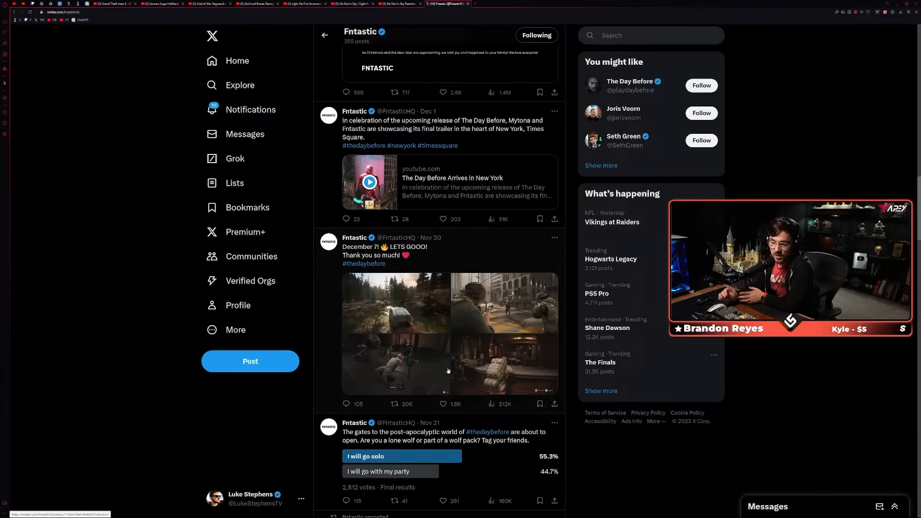
pyautogui.scroll(-3)
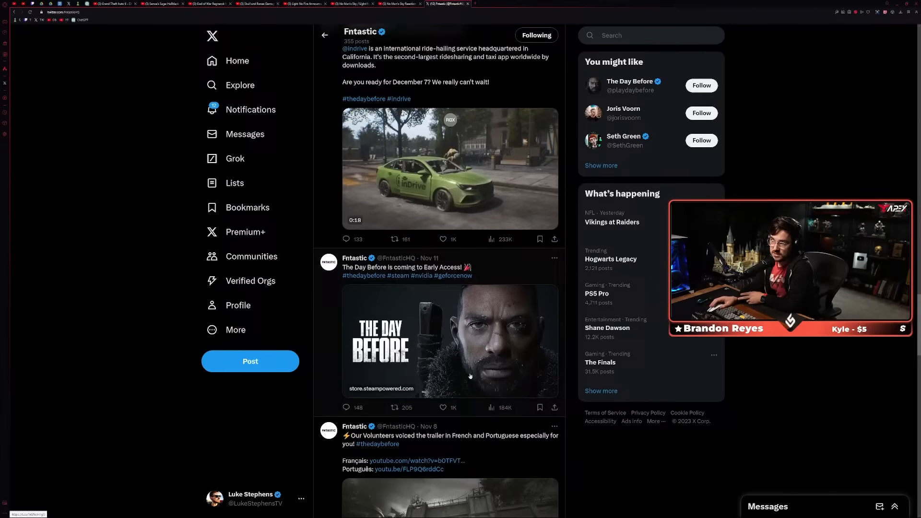
pyautogui.scroll(-3)
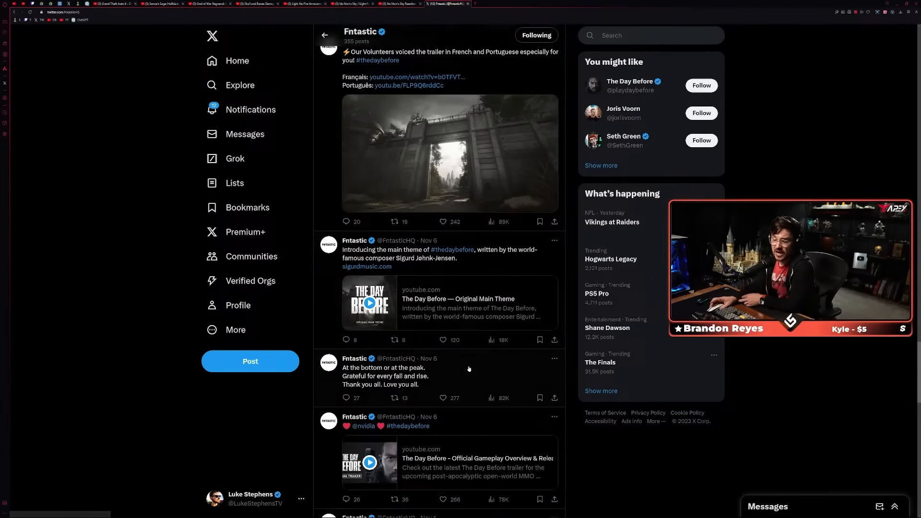
pyautogui.scroll(-3)
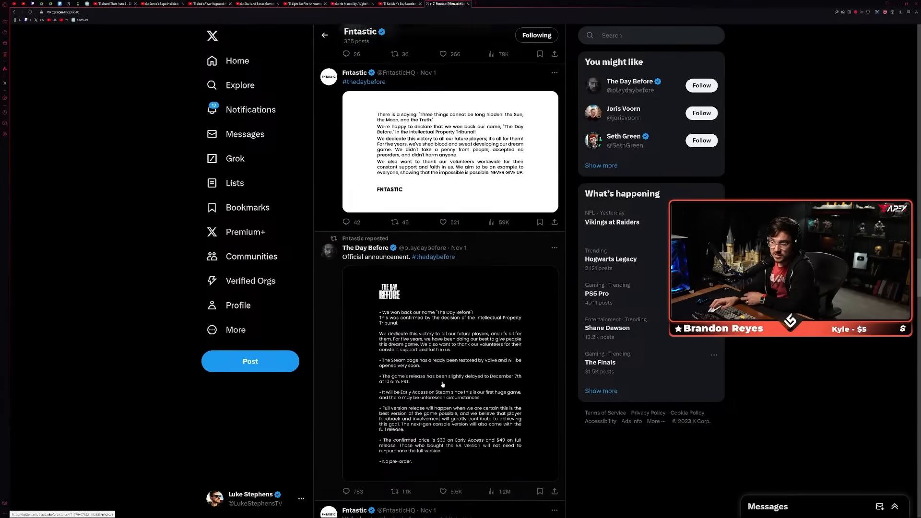
pyautogui.scroll(-3)
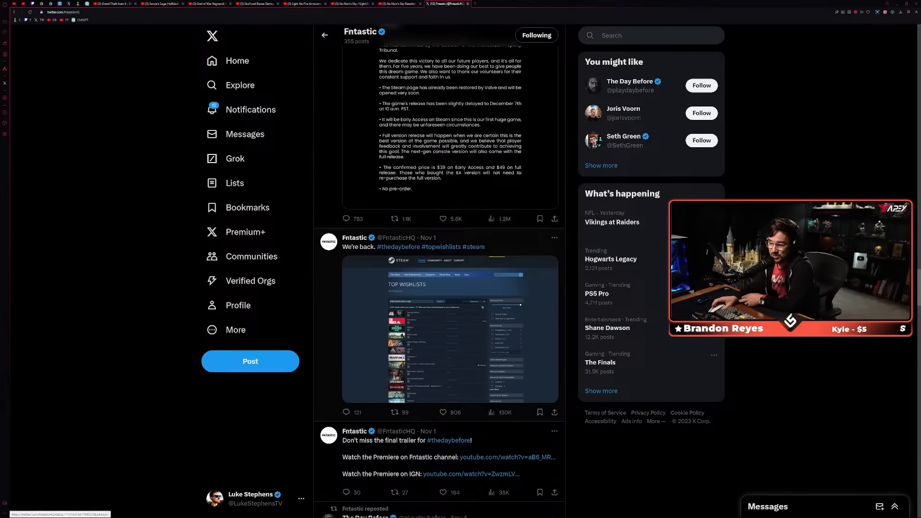
pyautogui.scroll(-3)
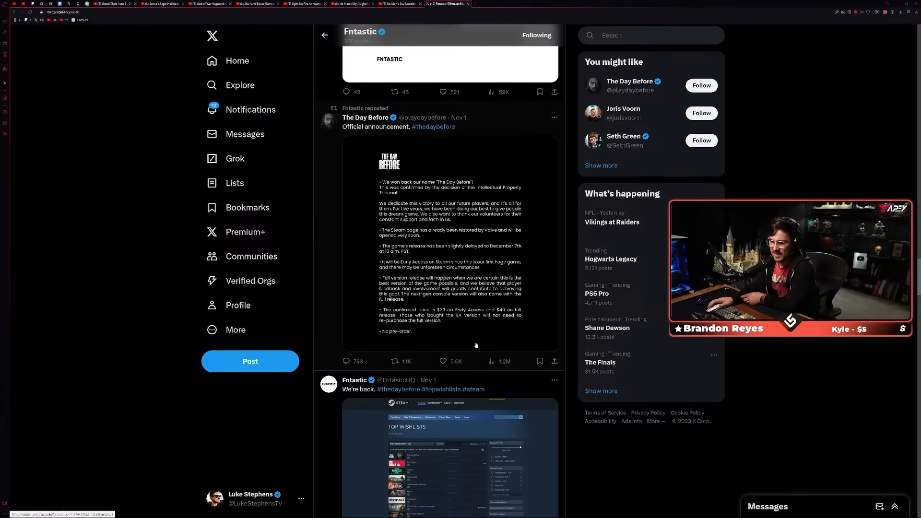
pyautogui.scroll(-3)
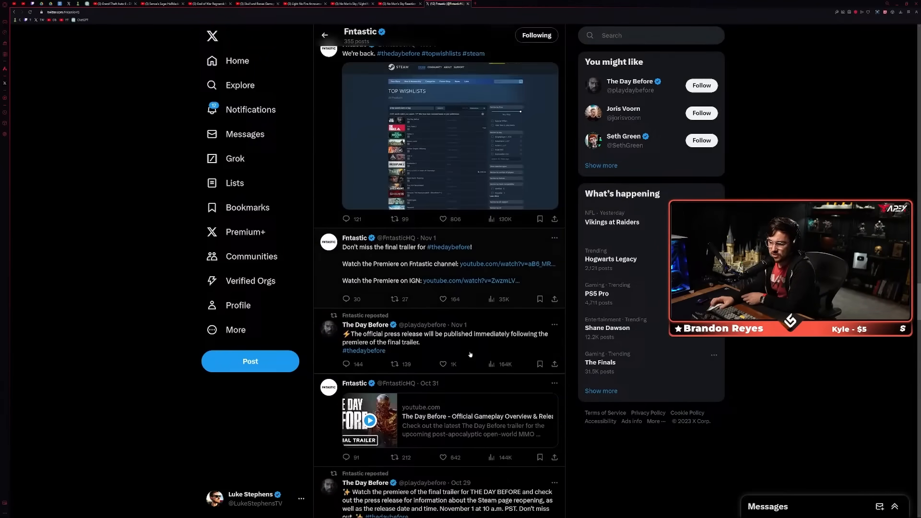
pyautogui.scroll(-3)
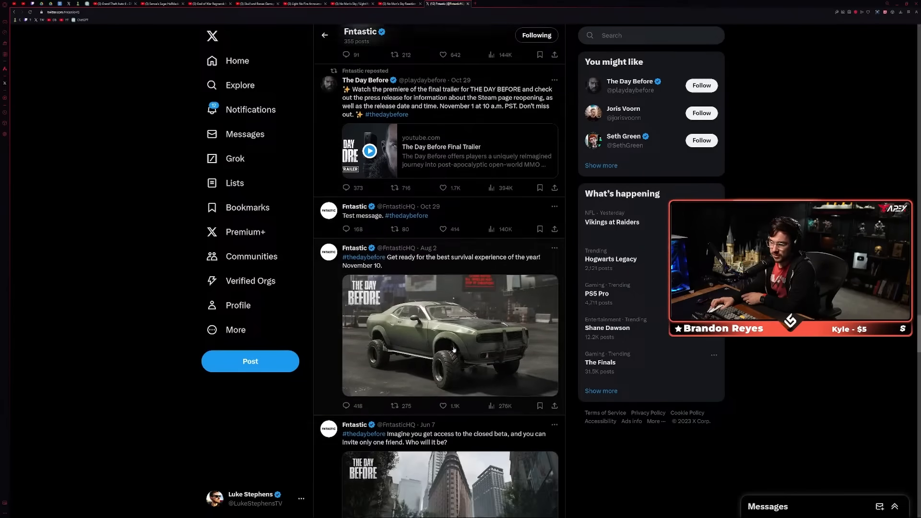
pyautogui.scroll(-3)
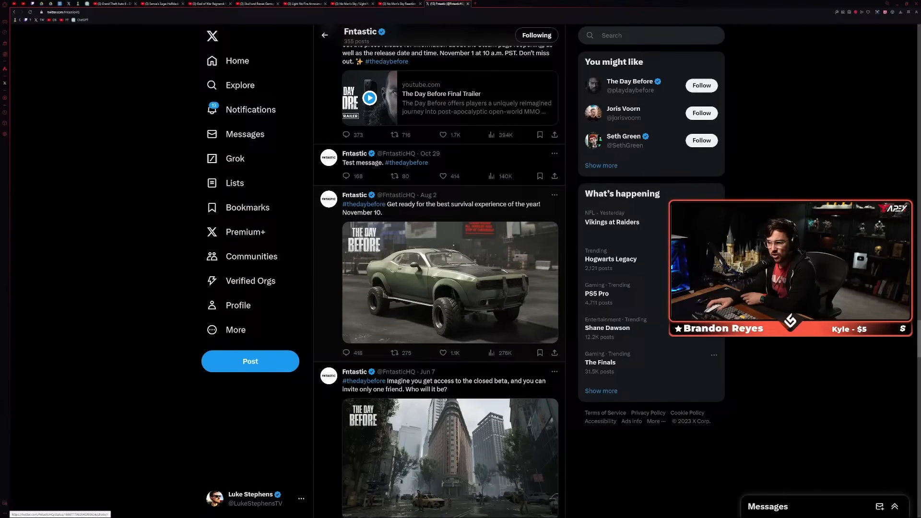
pyautogui.click(450, 457)
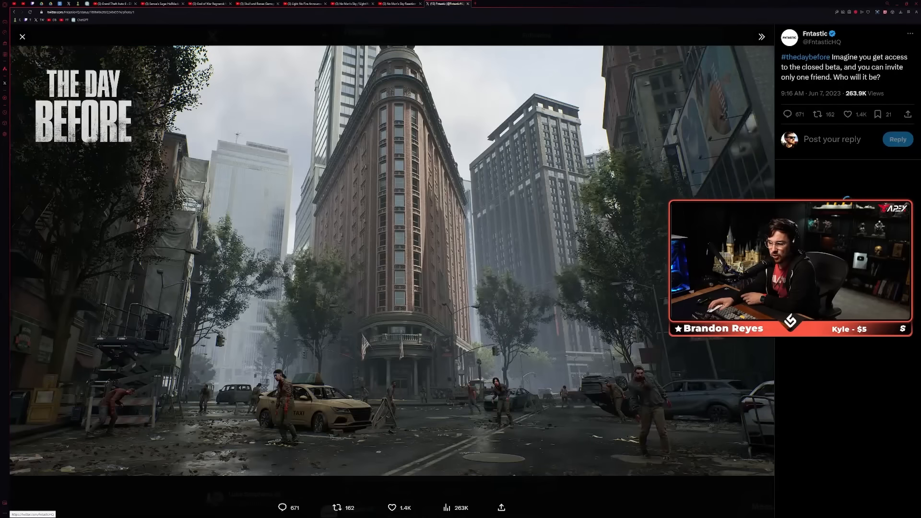